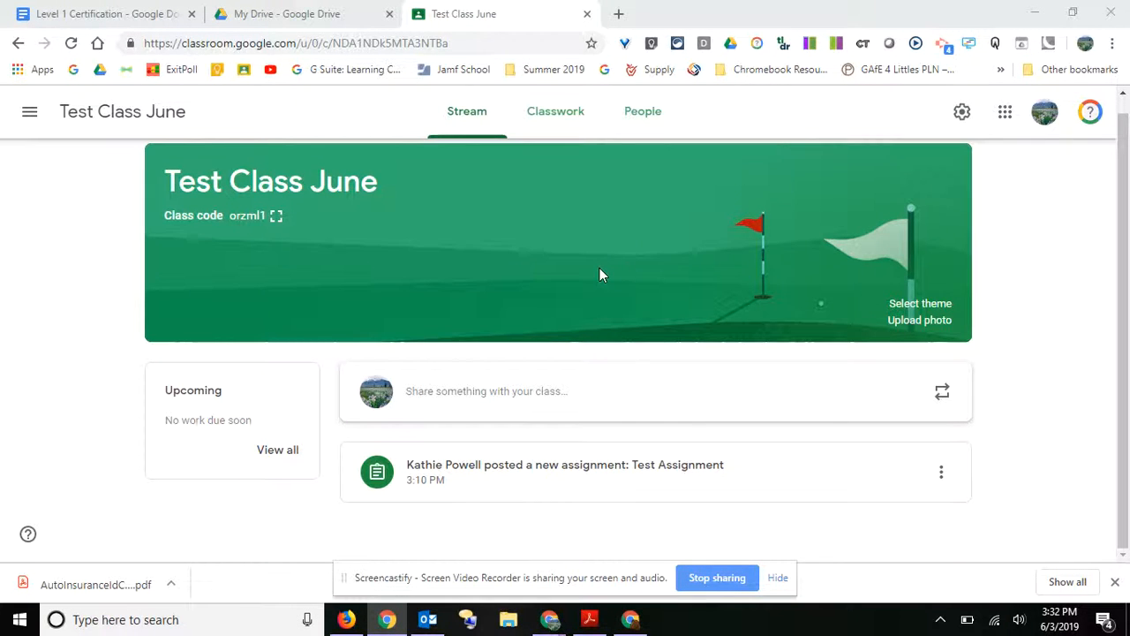
mouse_move(629, 356)
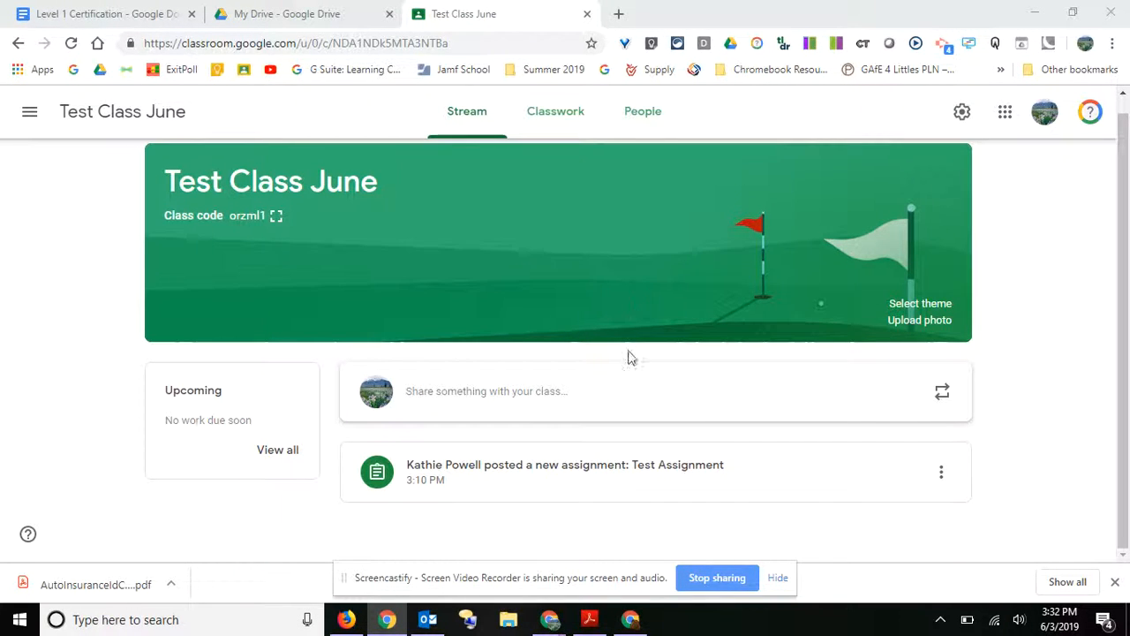
mouse_move(691, 330)
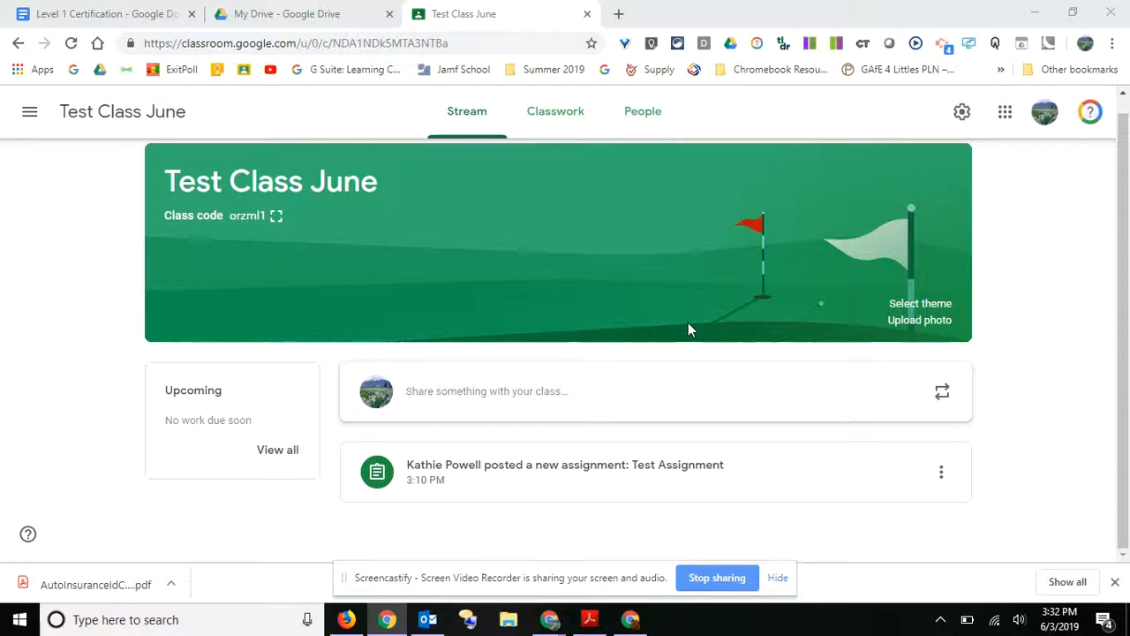
mouse_move(616, 266)
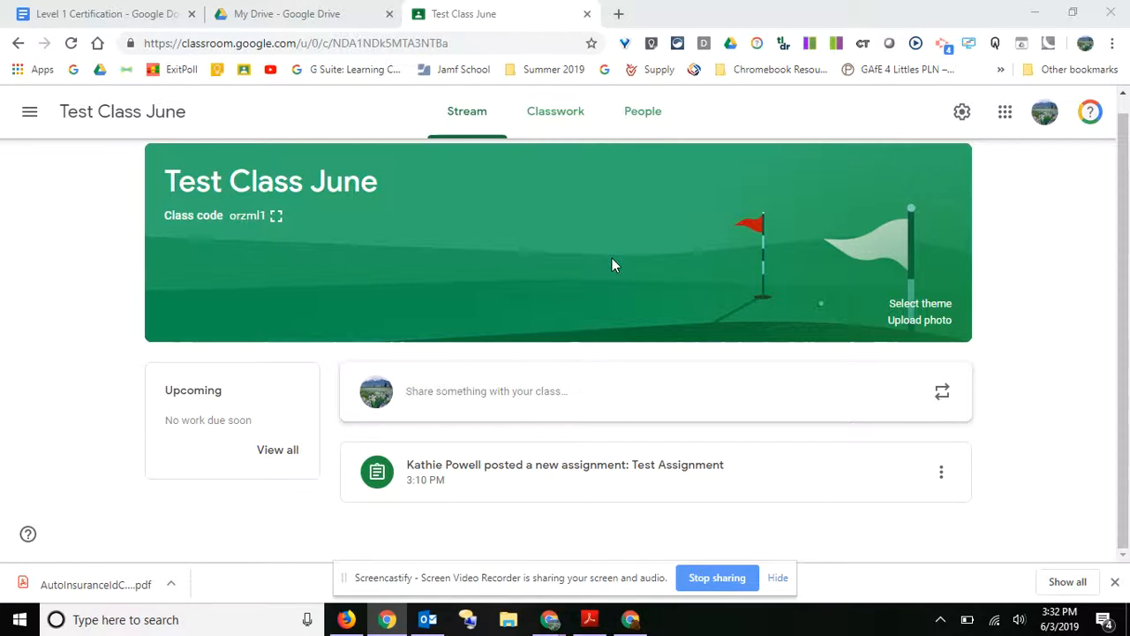
mouse_move(630, 477)
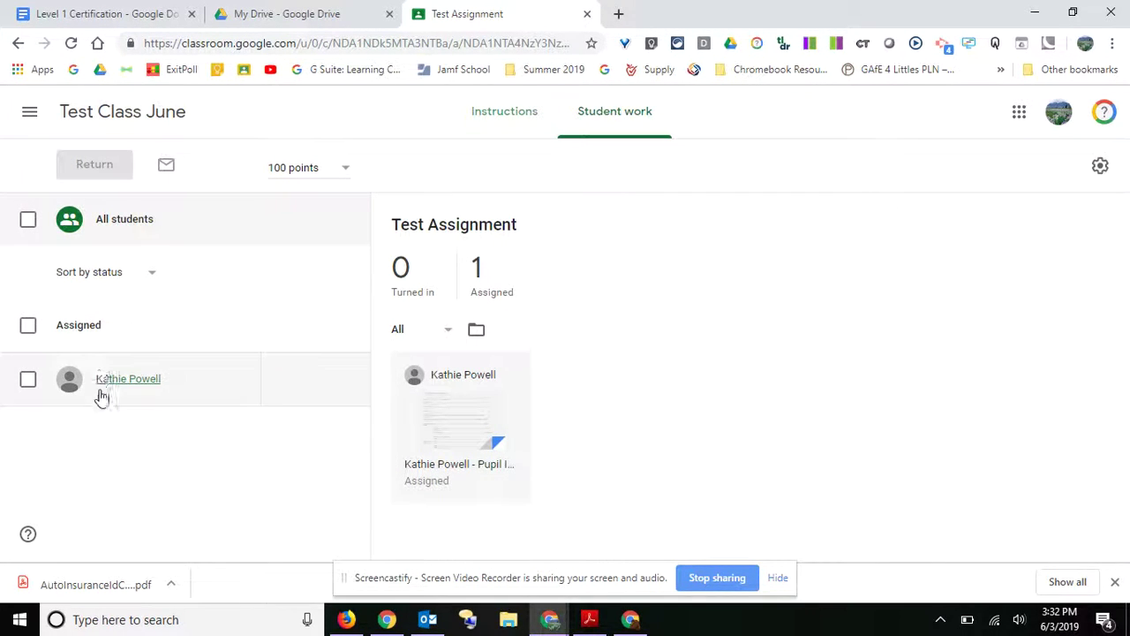
mouse_move(125, 528)
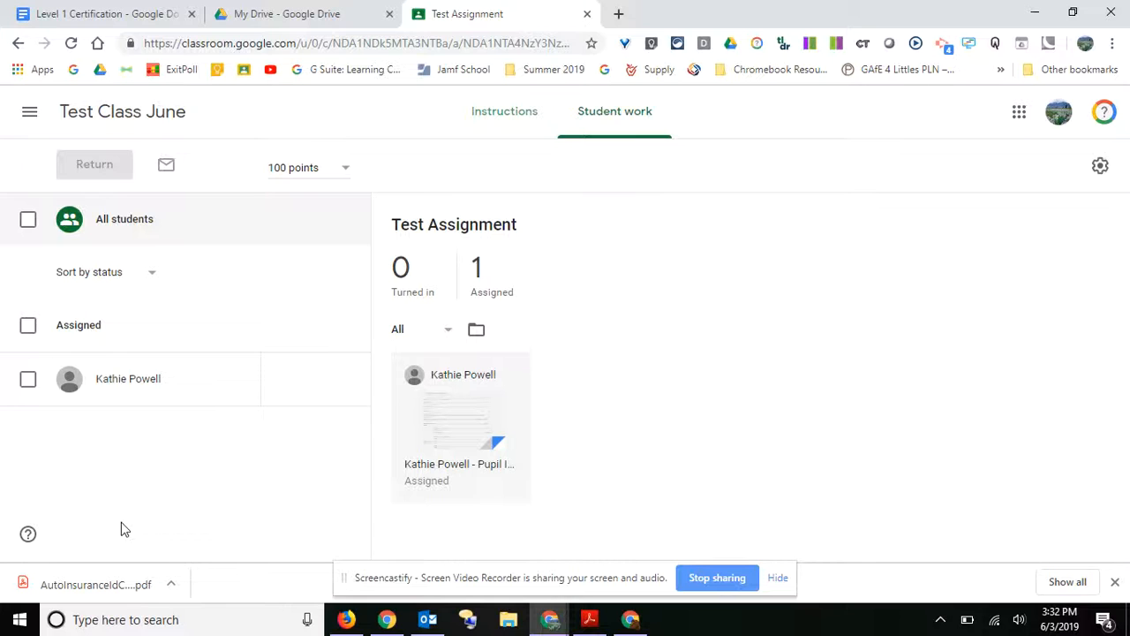
mouse_move(407, 281)
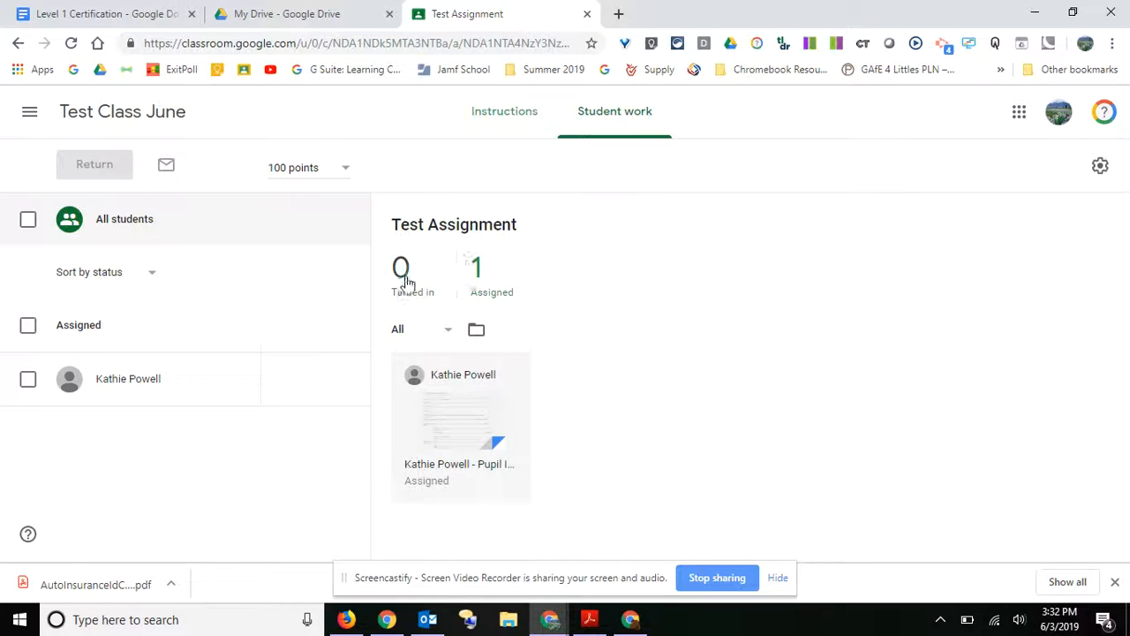
mouse_move(504, 278)
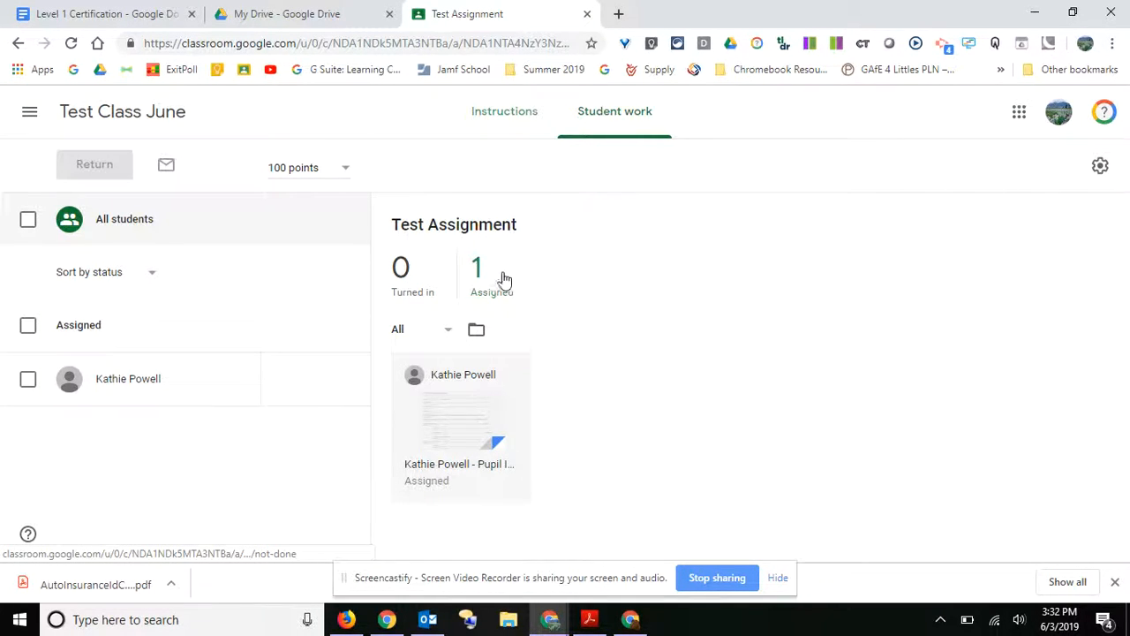
mouse_move(121, 115)
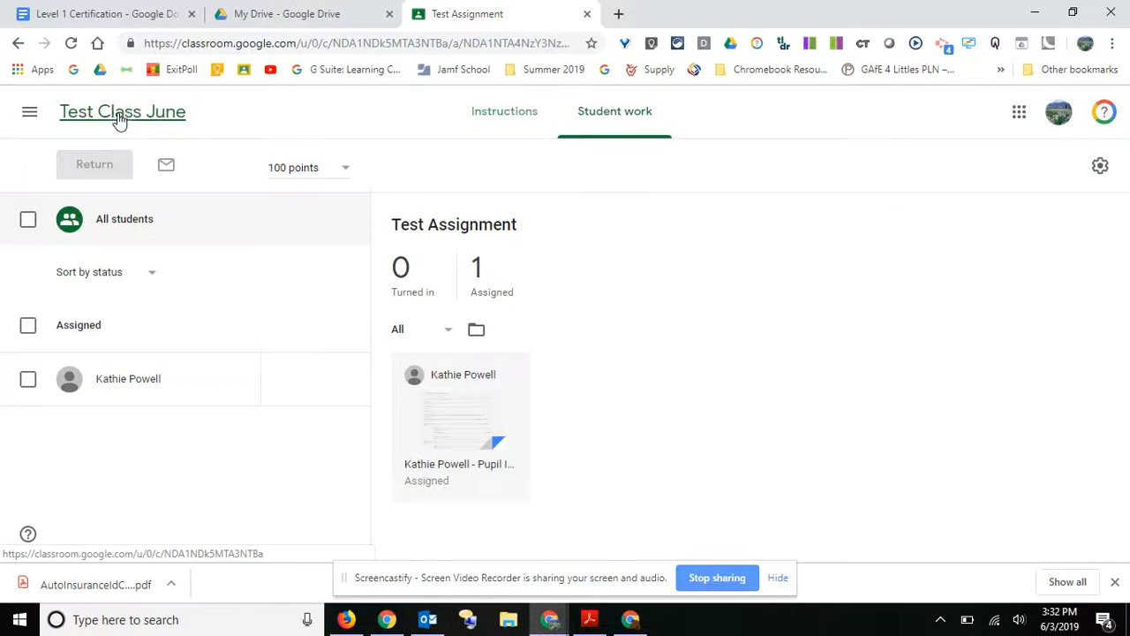
click(122, 111)
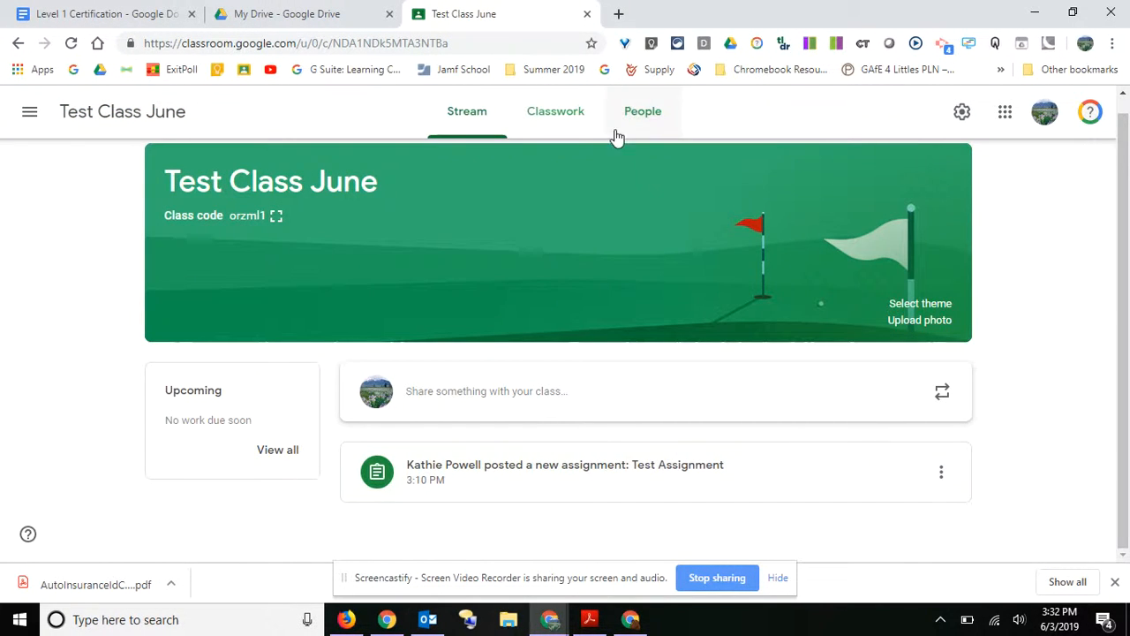
click(555, 111)
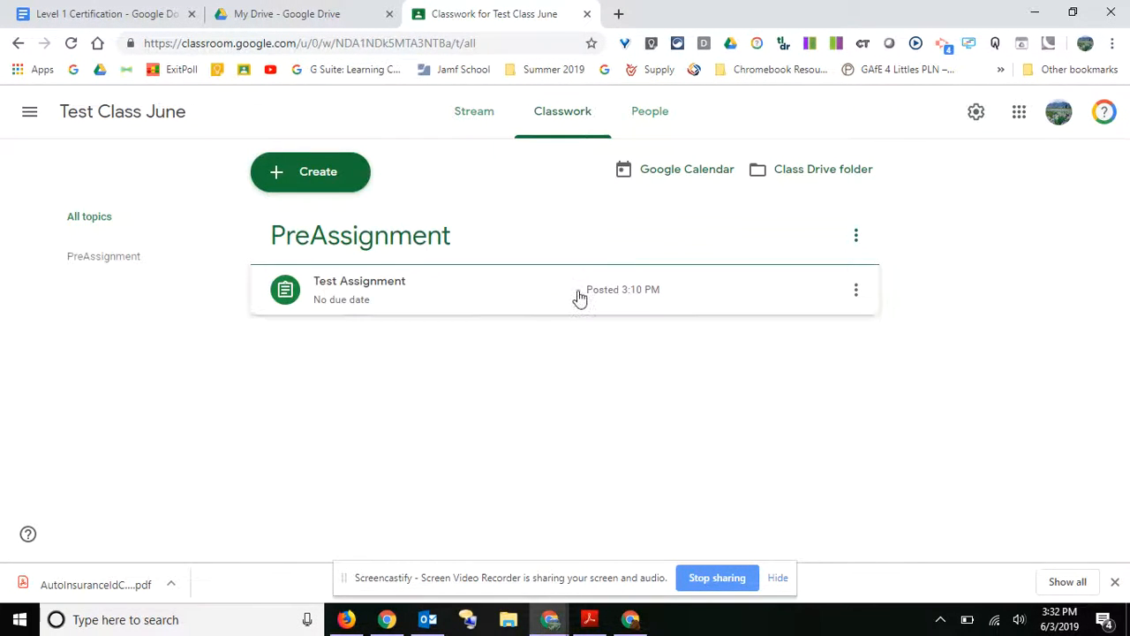
click(359, 288)
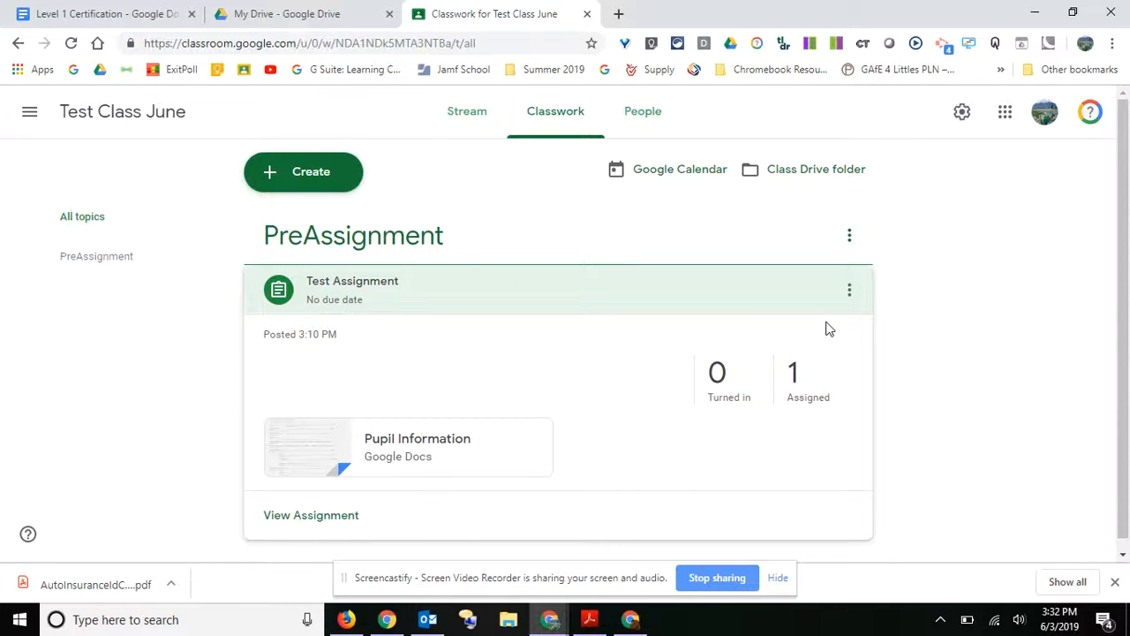
mouse_move(914, 311)
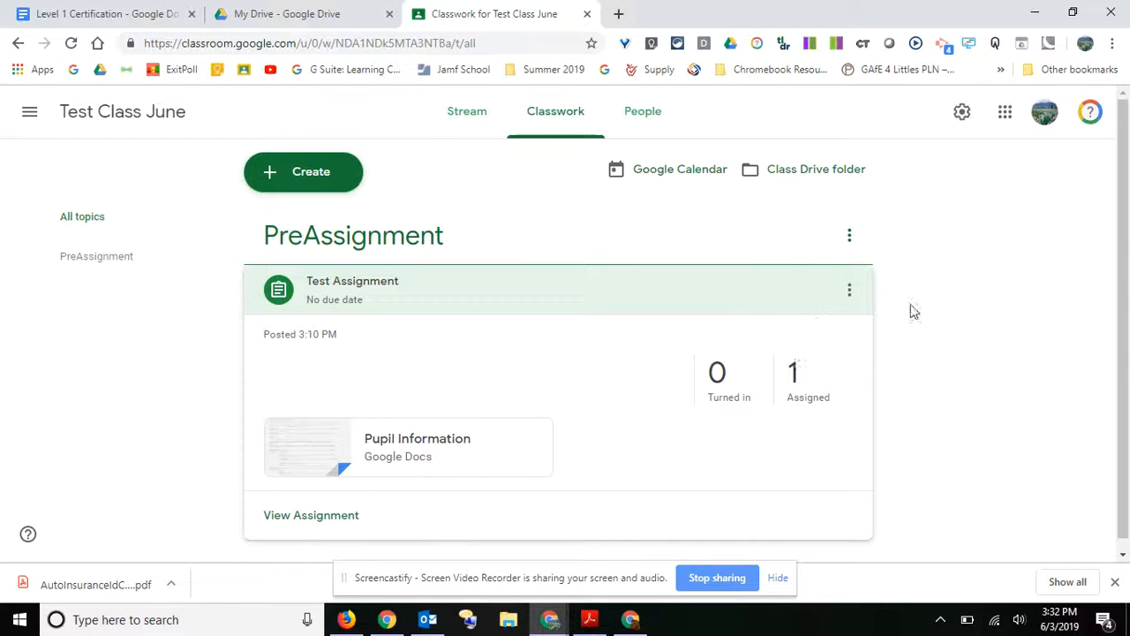
click(643, 112)
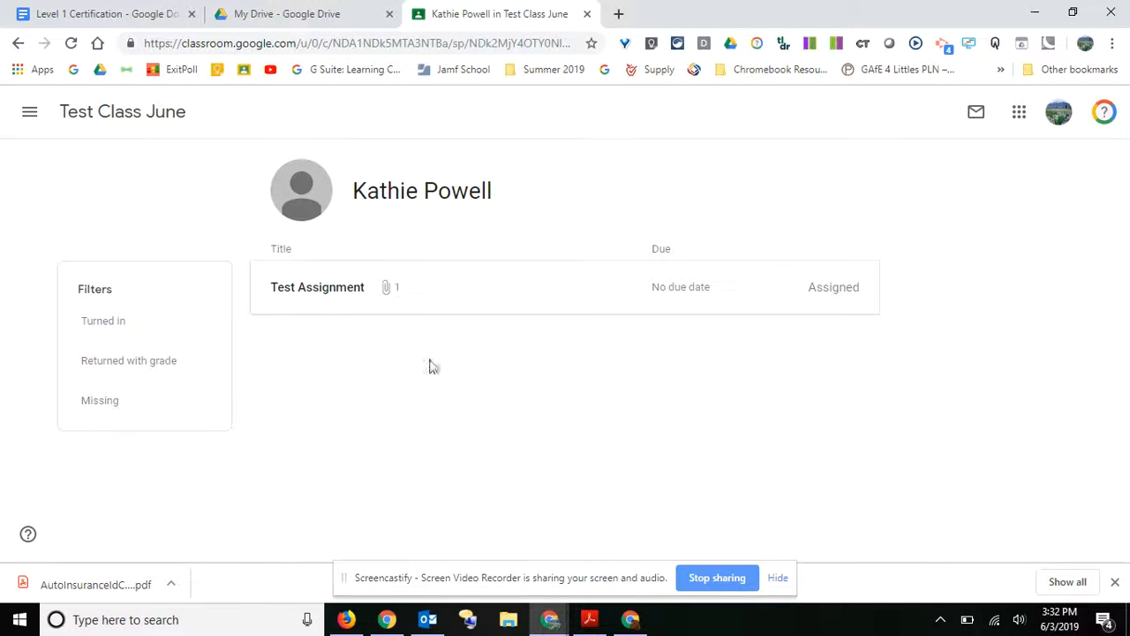
mouse_move(423, 285)
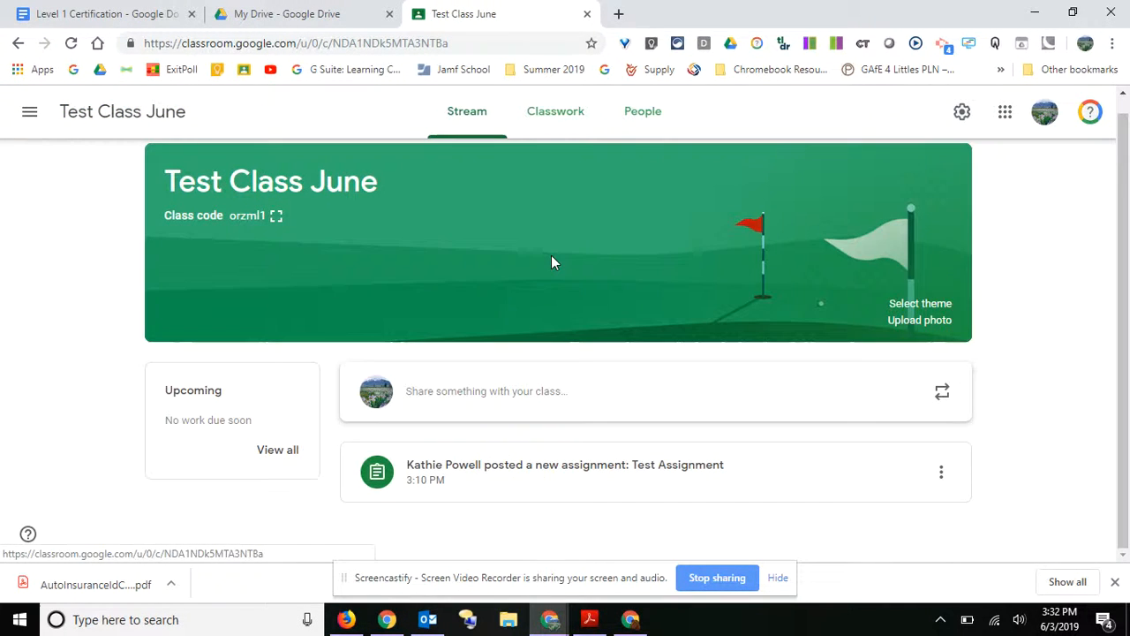
mouse_move(674, 468)
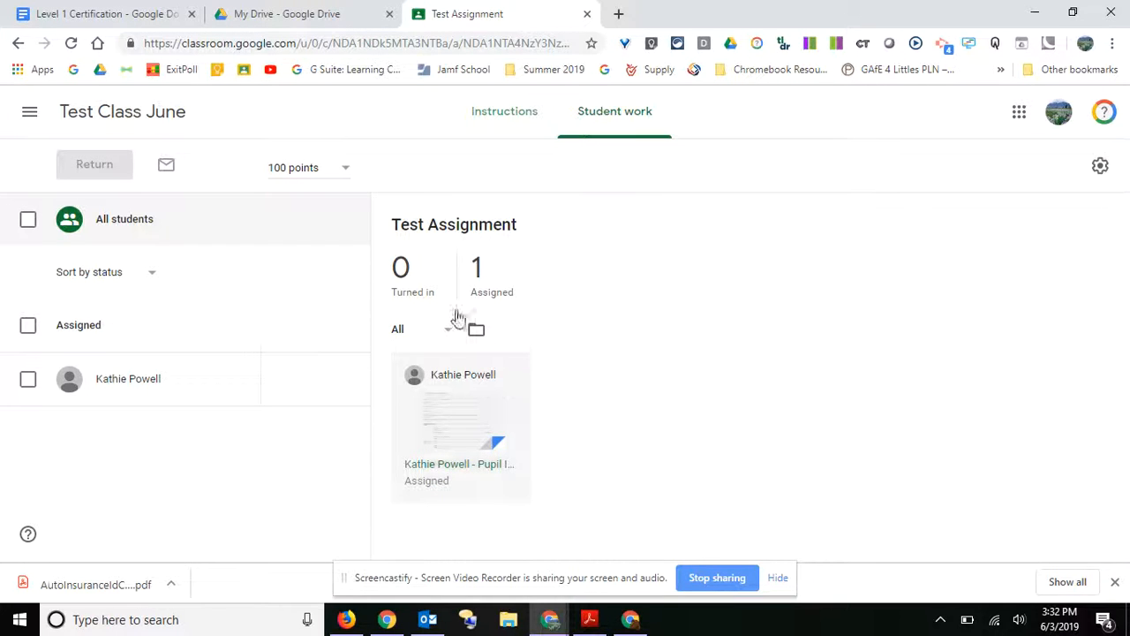
click(460, 419)
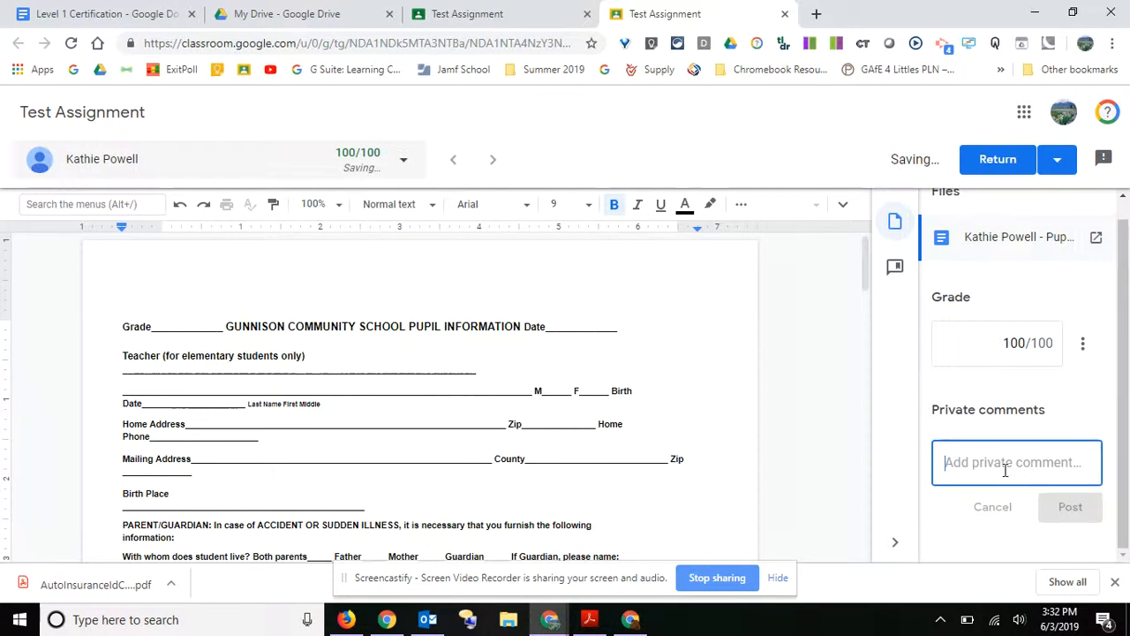
text(Great Job!!!)
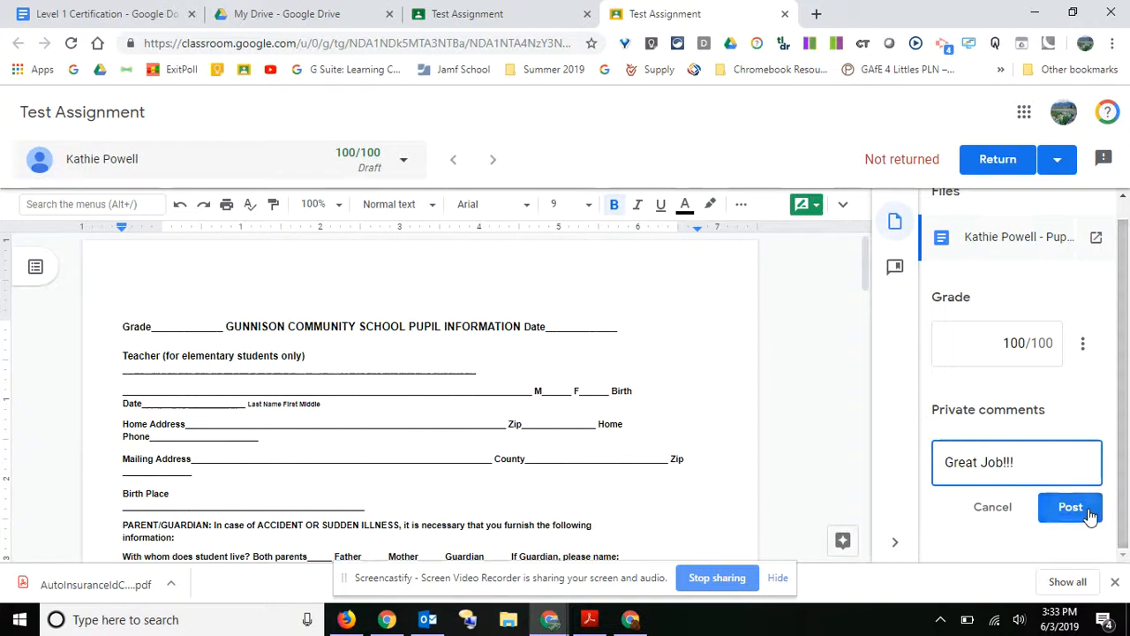
mouse_move(988, 272)
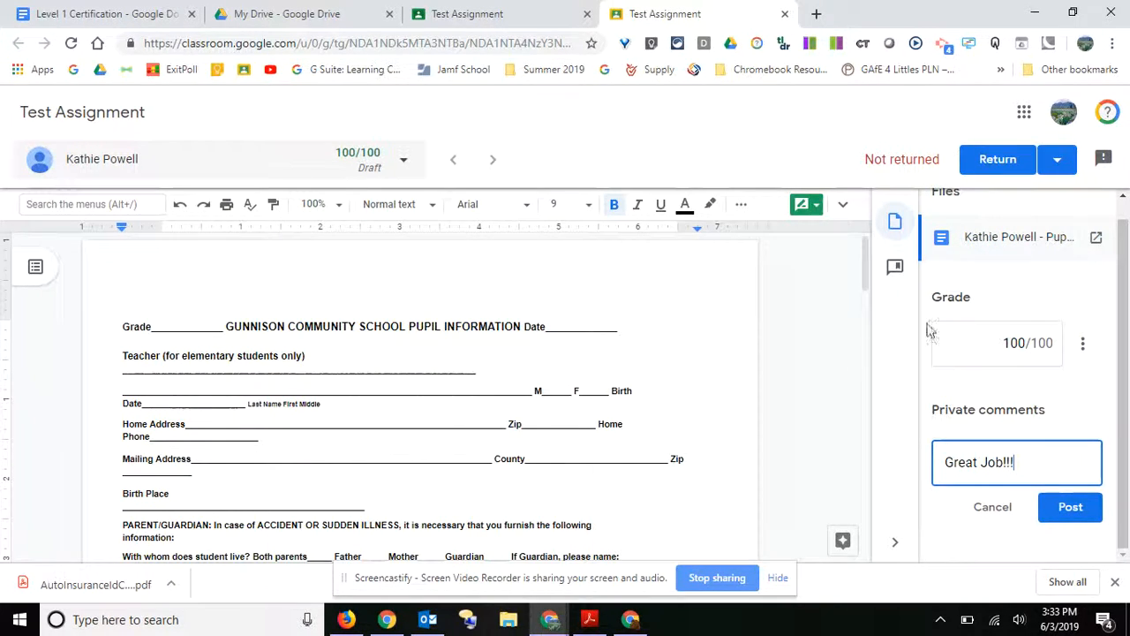
mouse_move(1101, 237)
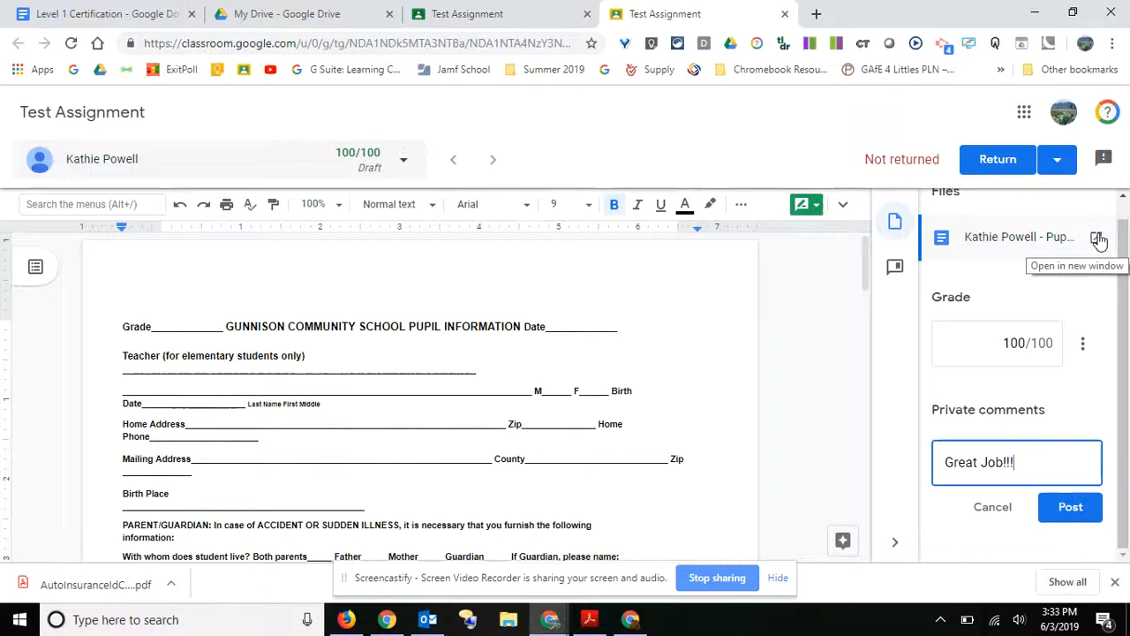
mouse_move(1070, 507)
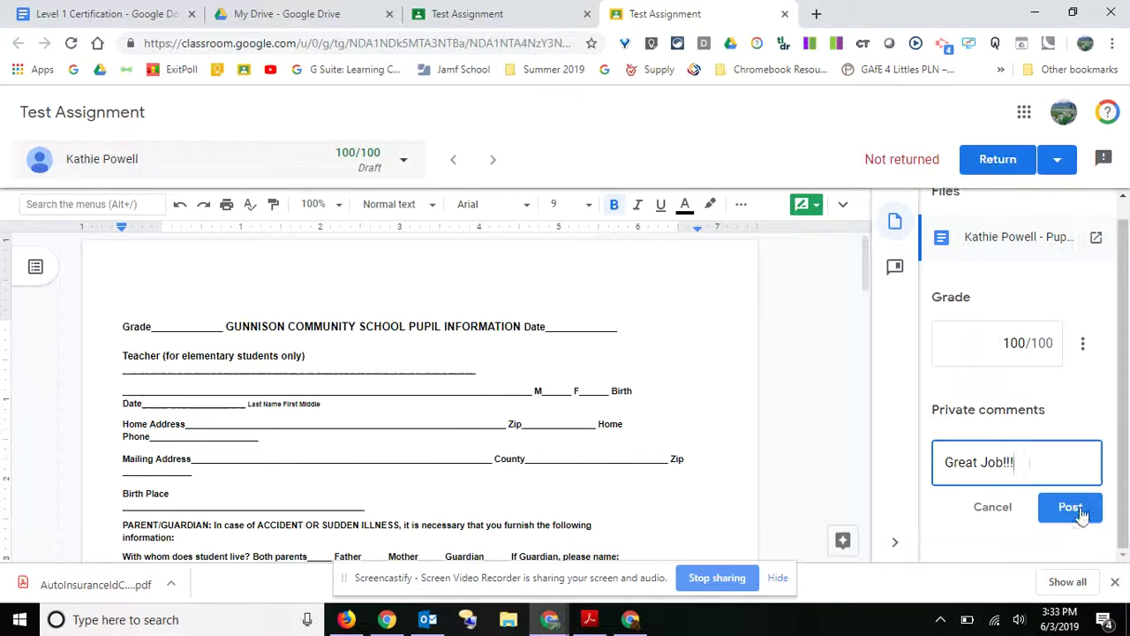
click(1070, 507)
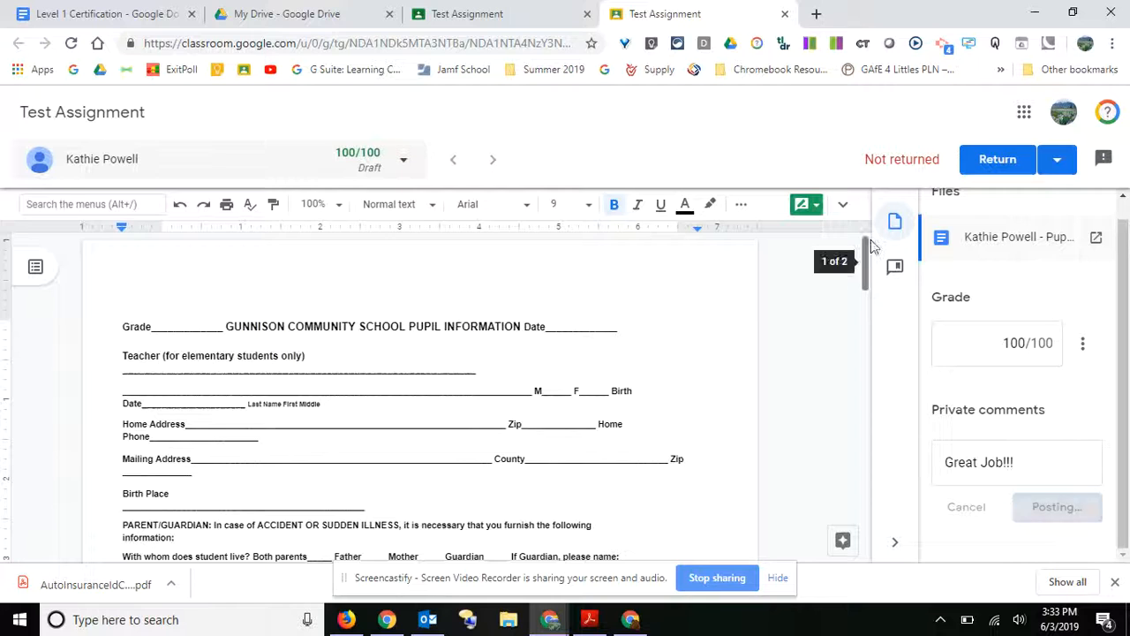
click(1058, 507)
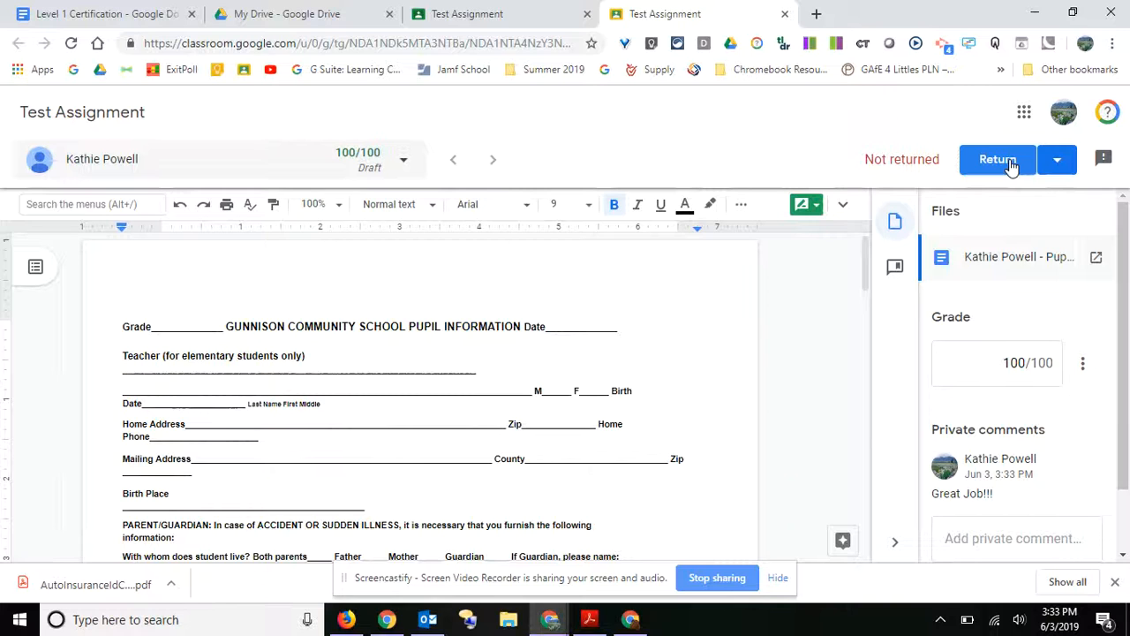
mouse_move(495, 161)
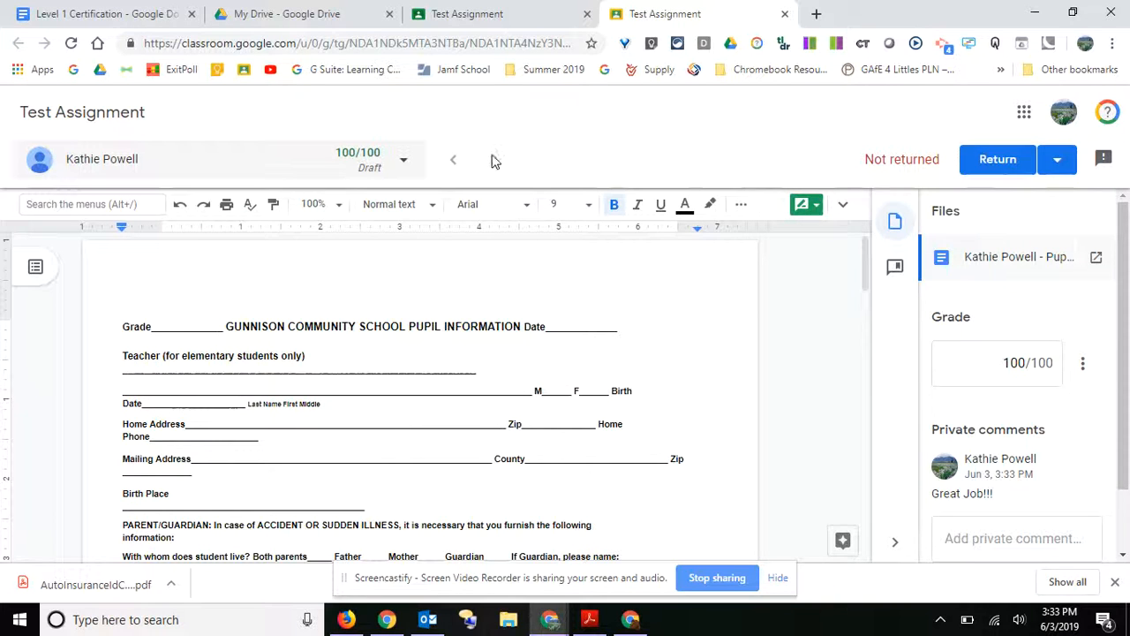
mouse_move(495, 164)
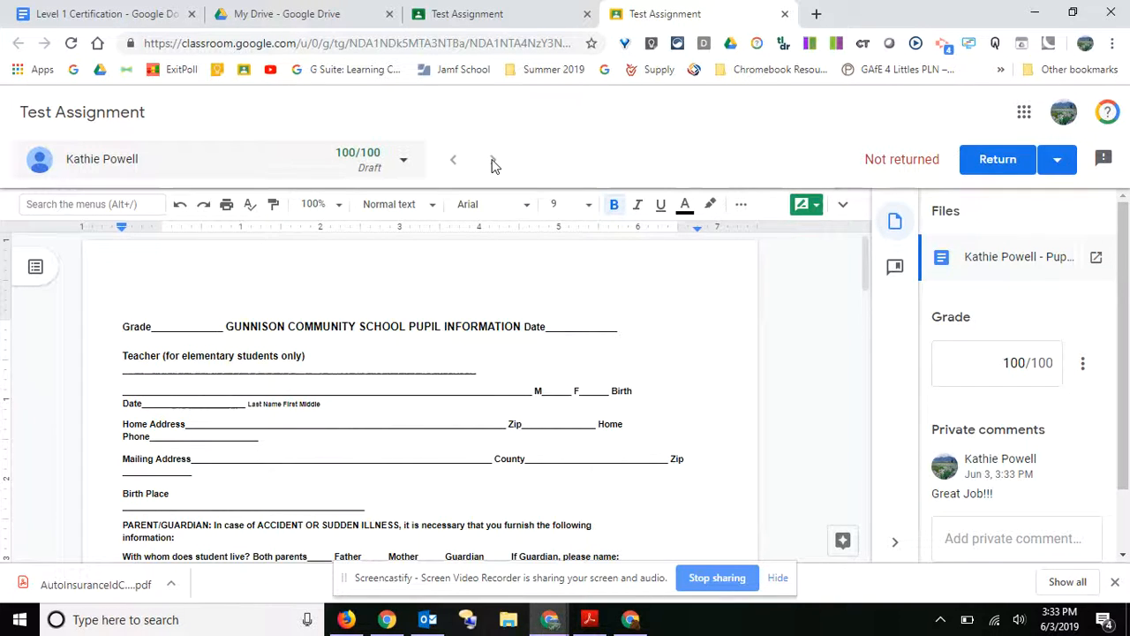
mouse_move(492, 162)
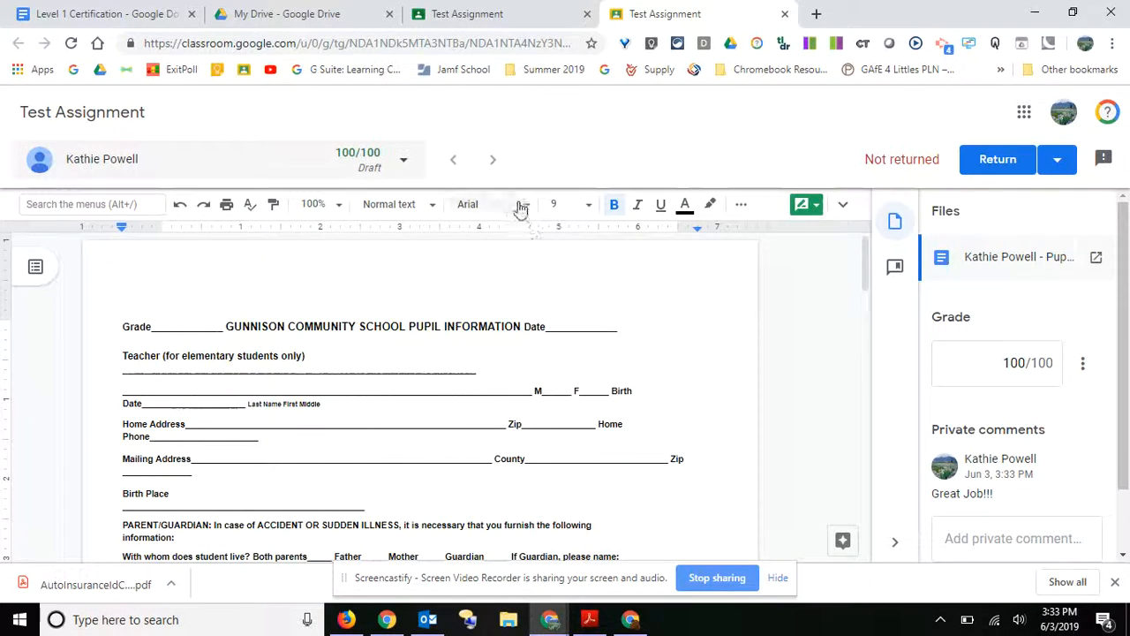
mouse_move(808, 204)
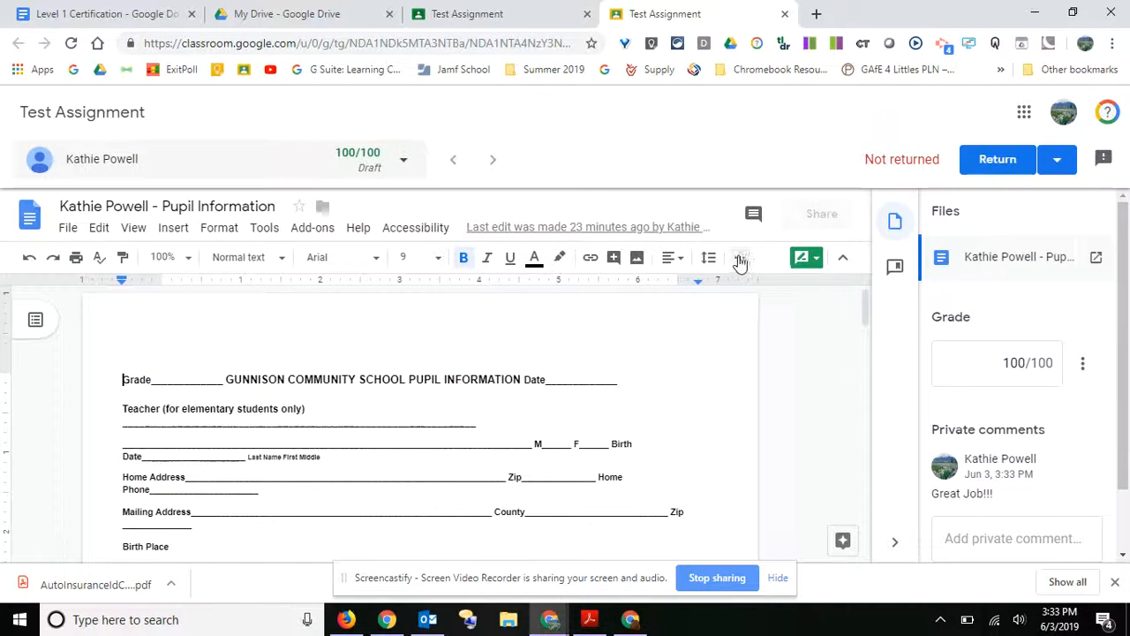
Reveal the hidden list and indent tools with the toolbar's More (⋯) button.
click(740, 257)
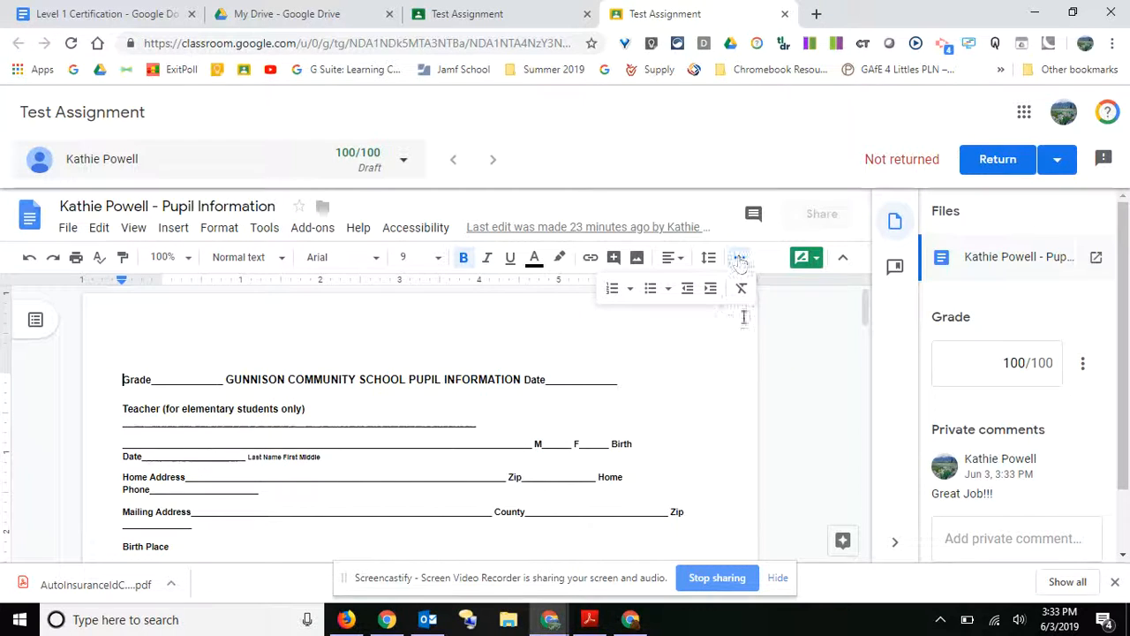